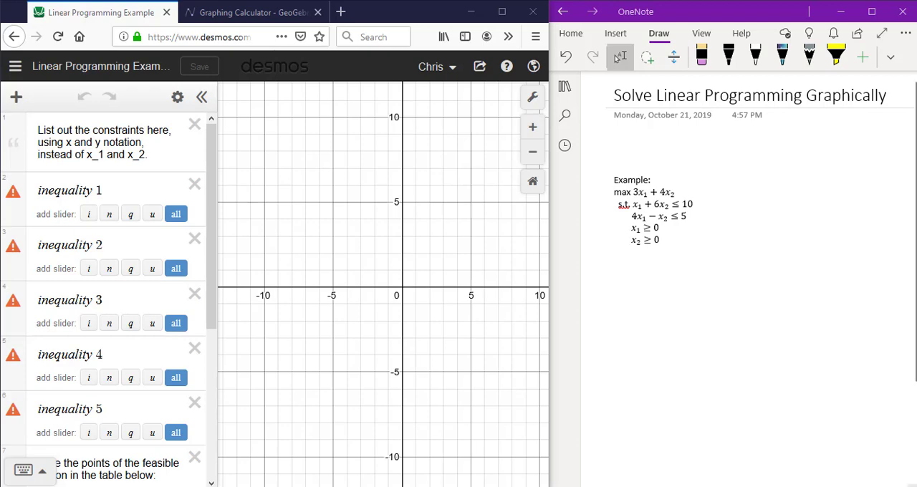
mouse_move(750, 481)
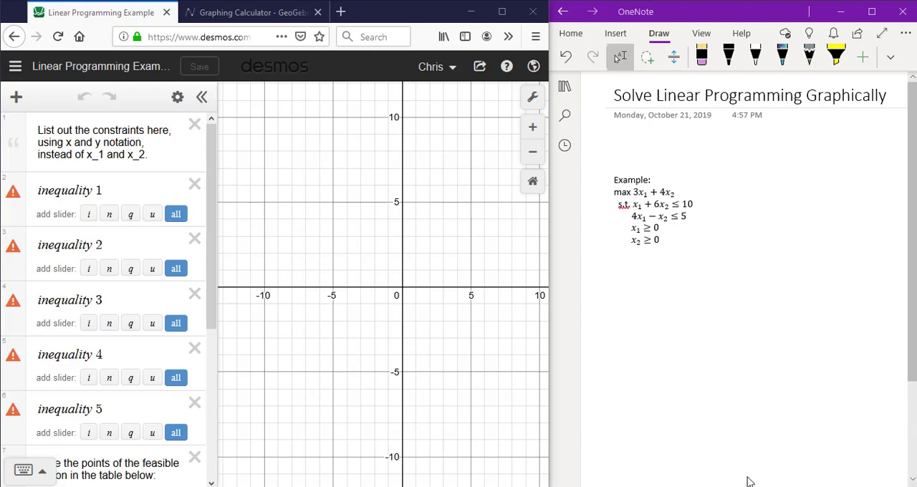
mouse_move(499, 249)
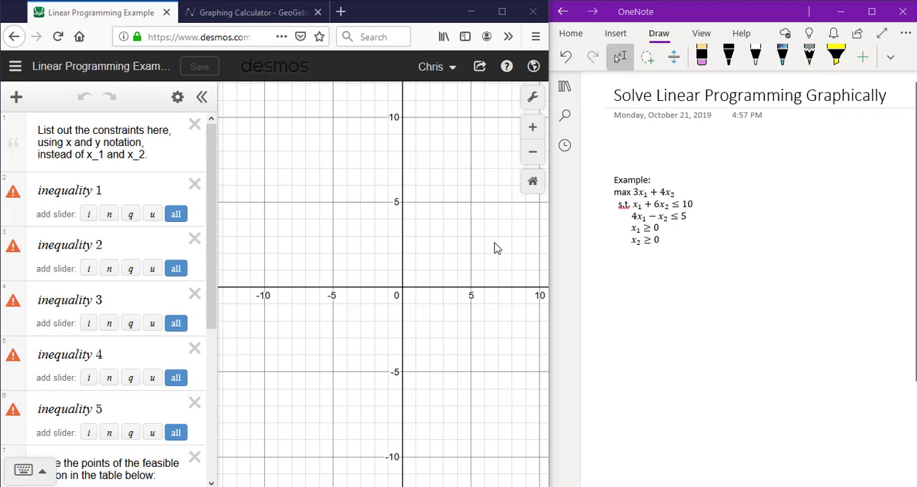
mouse_move(286, 137)
text(x)
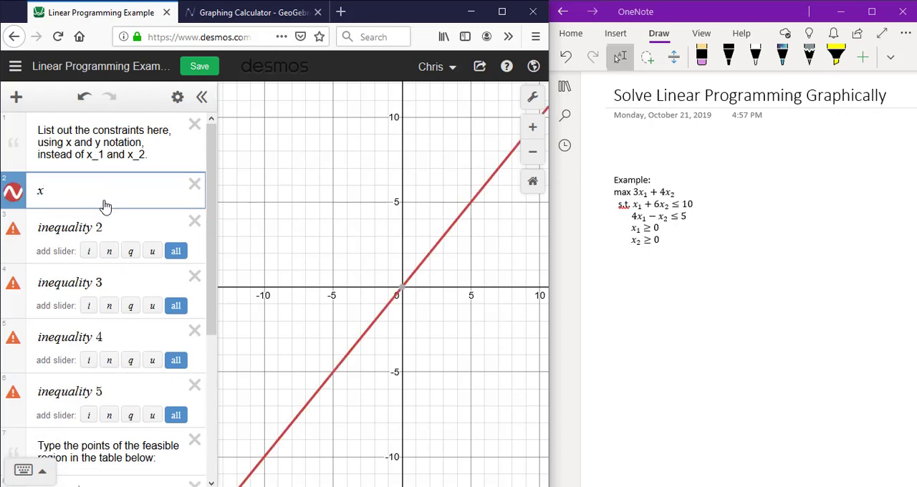
- Finish the first constraint as x + 6y ≤ 10 and move to the second row
text(+)
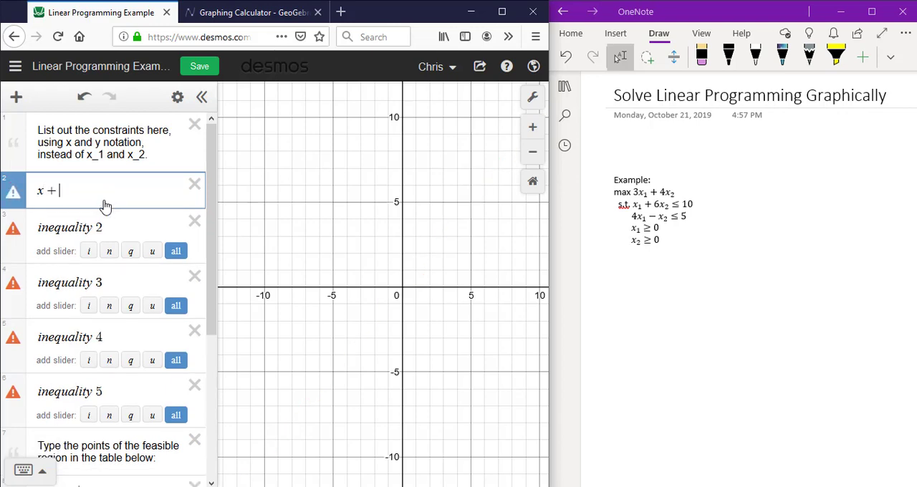
text(6y)
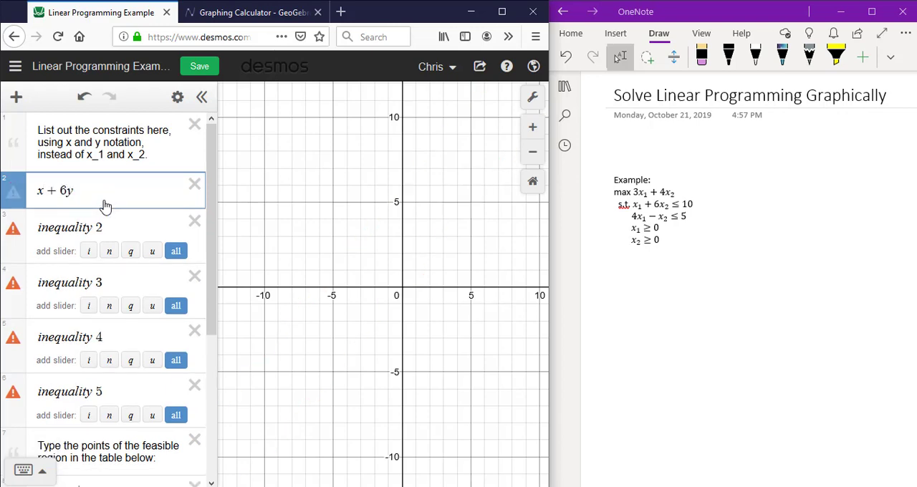
text(<)
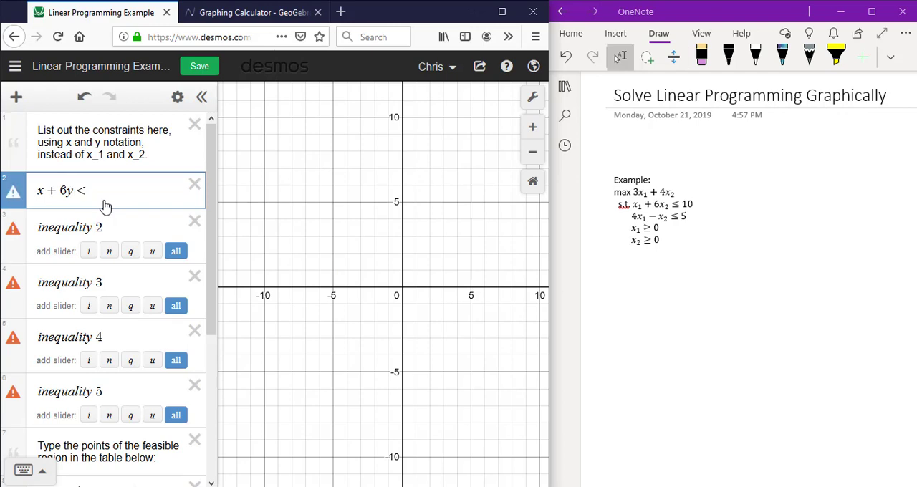
text(≤ 10)
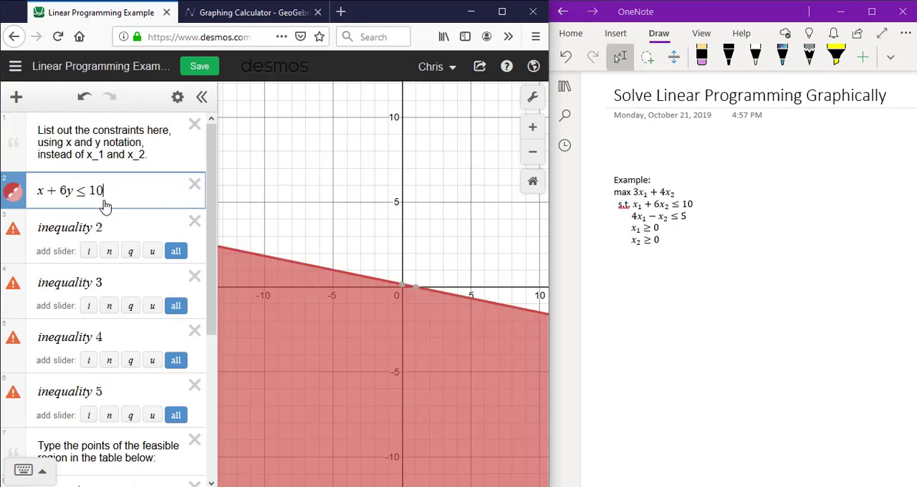
click(69, 226)
text(4)
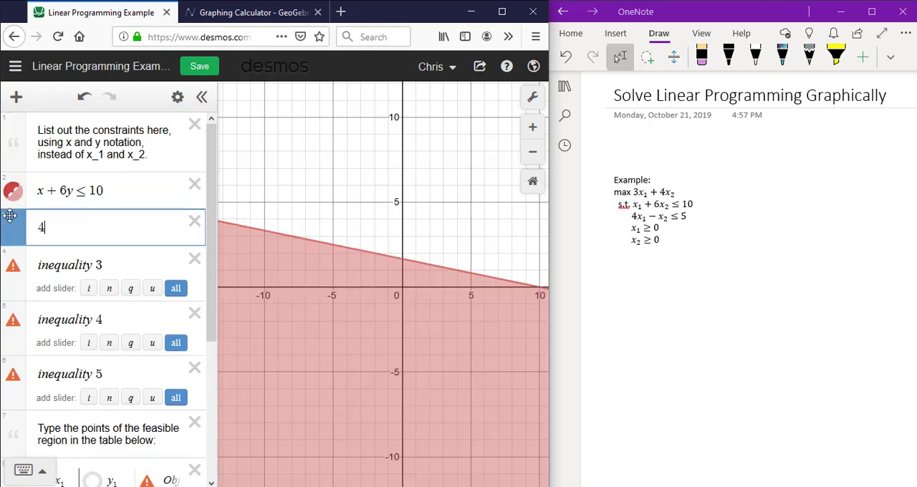
- Enter the second constraint 4x − y ≤ 5 so its region is shaded
text(x)
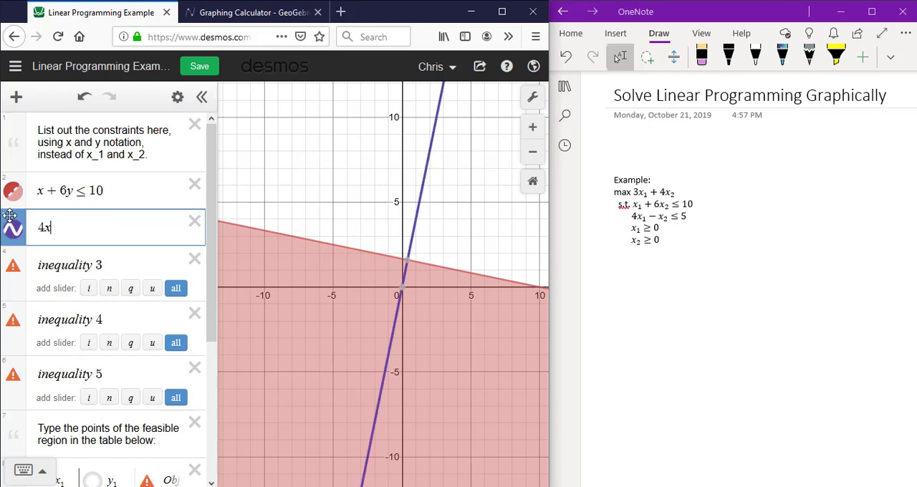
text(- y)
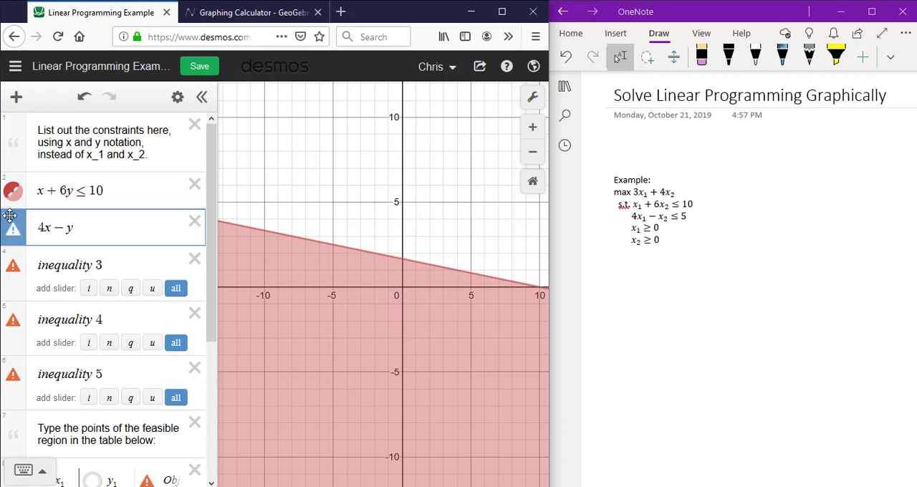
text(<)
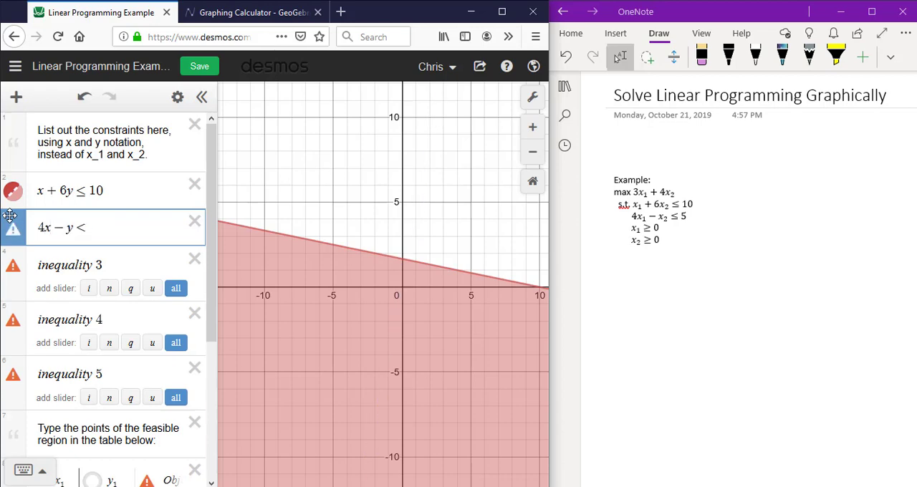
text(≤ 5)
click(115, 274)
text(x ≥ 0)
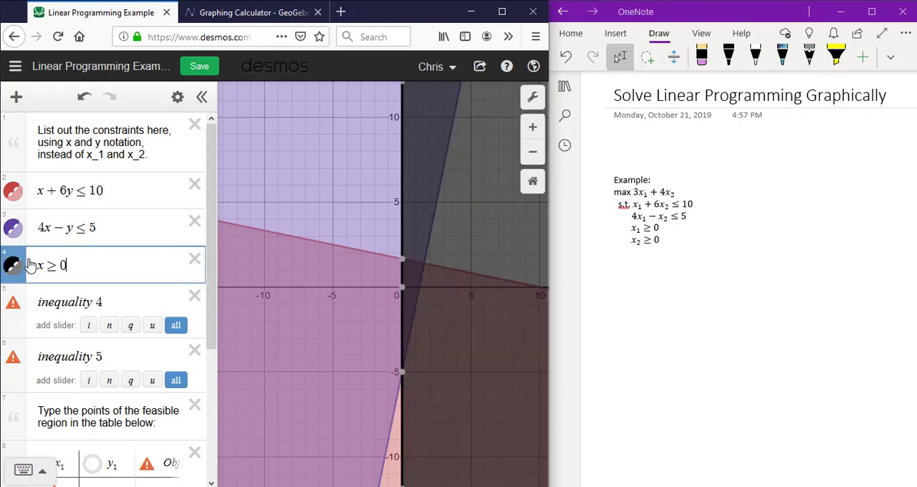
- Begin the fourth constraint row with y ≥
click(69, 301)
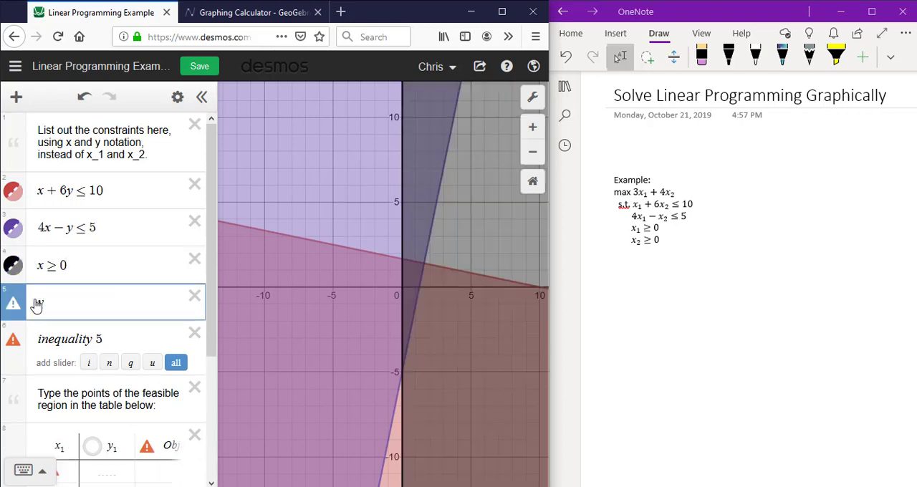
text(y>=)
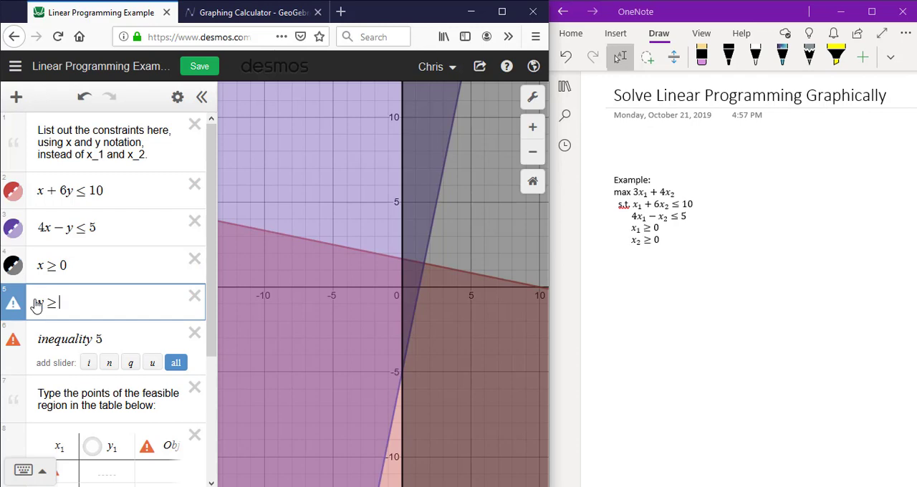
mouse_move(441, 166)
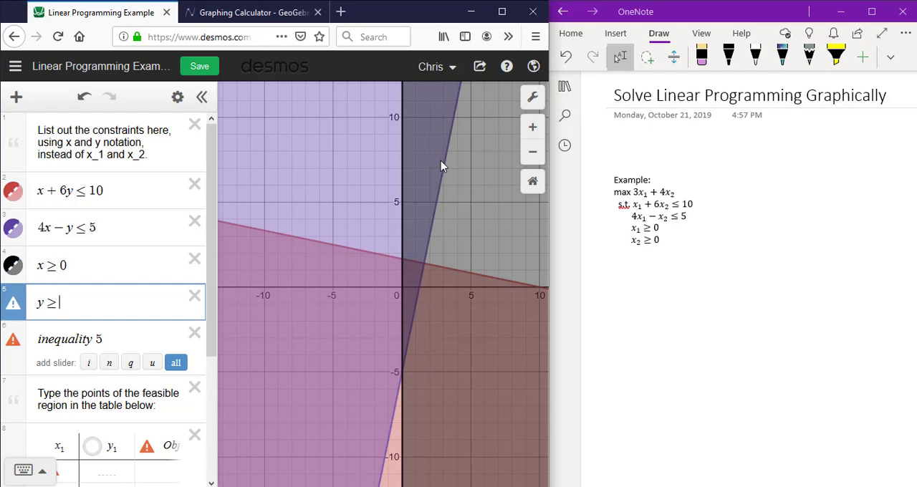
mouse_move(413, 268)
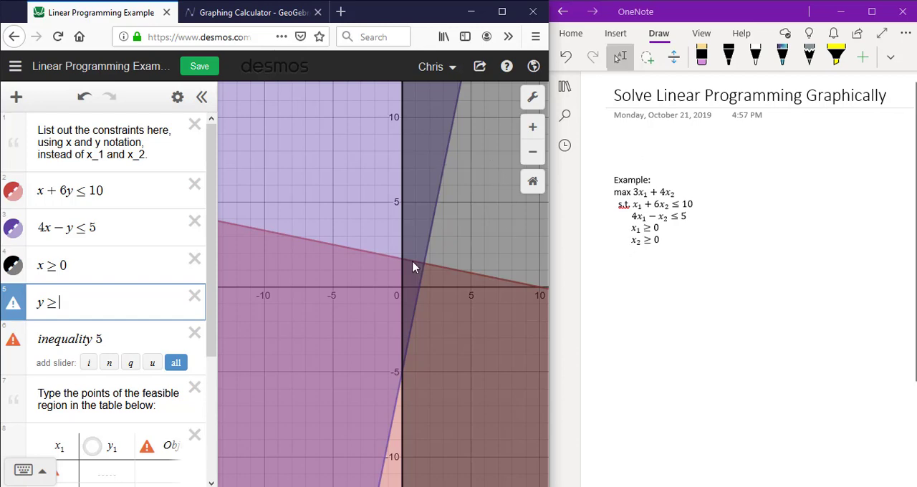
mouse_move(415, 273)
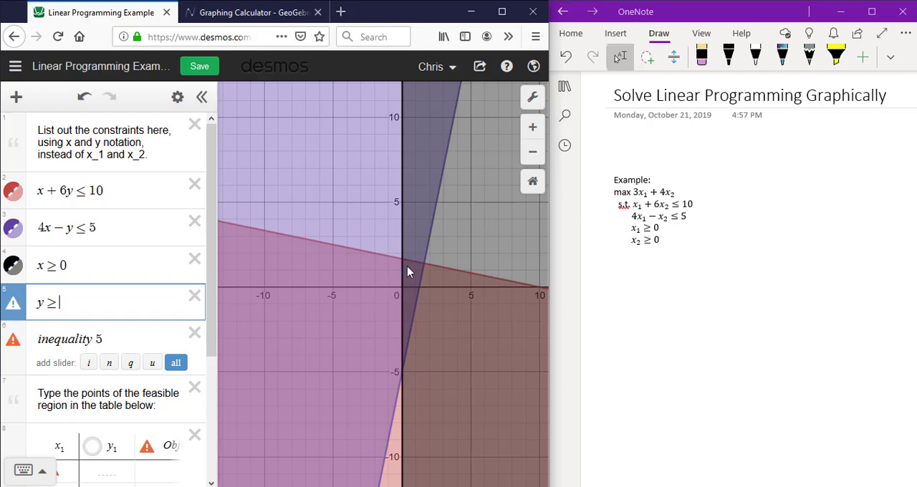
mouse_move(403, 264)
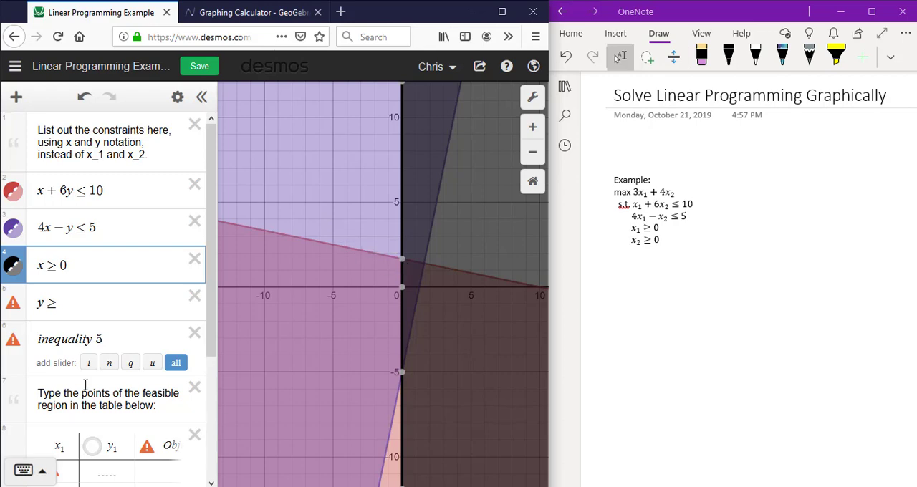
- Finish y ≥ 0 and enter the corner points (0, 1.667) and (0, 0) in the table
scroll(down, 3)
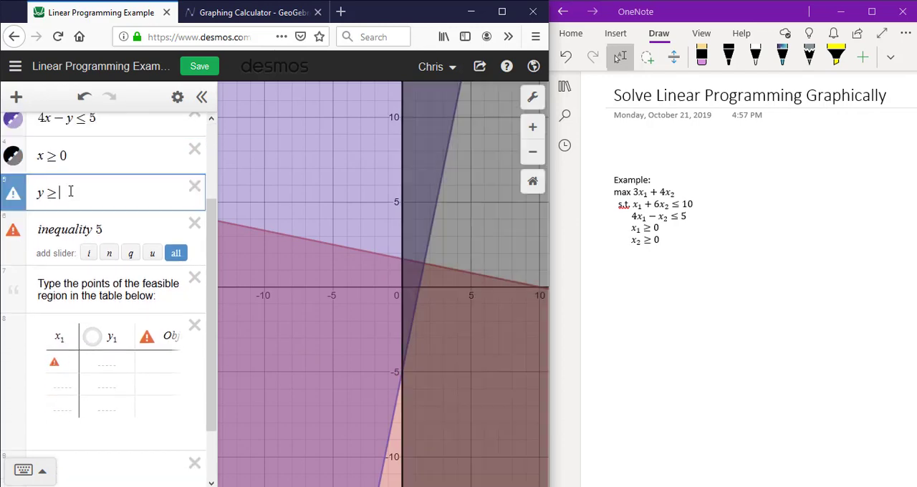
text(0)
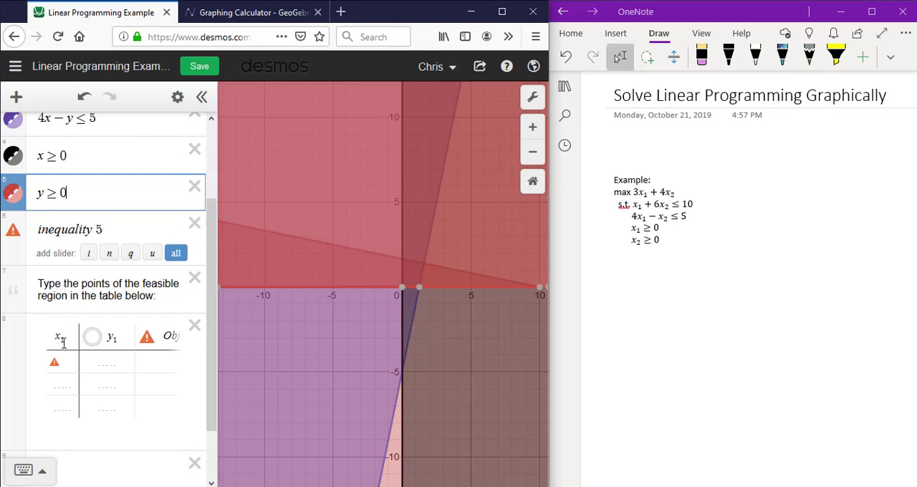
click(62, 361)
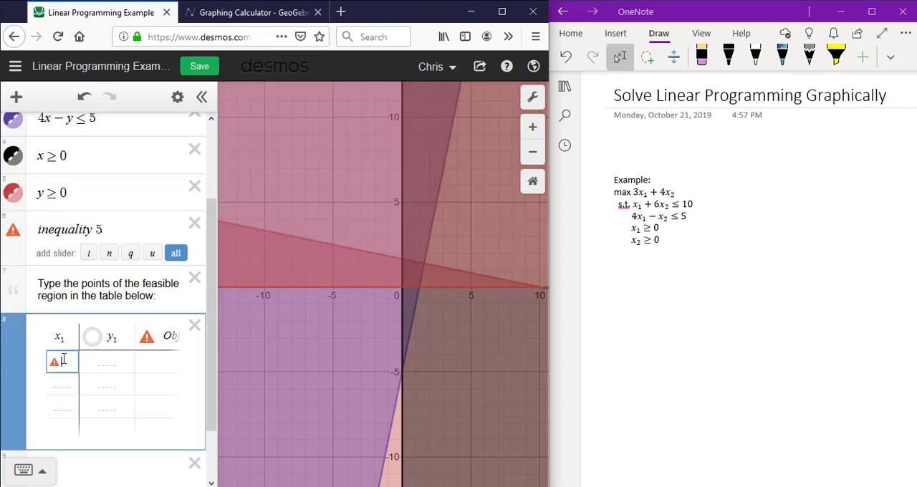
text(0)
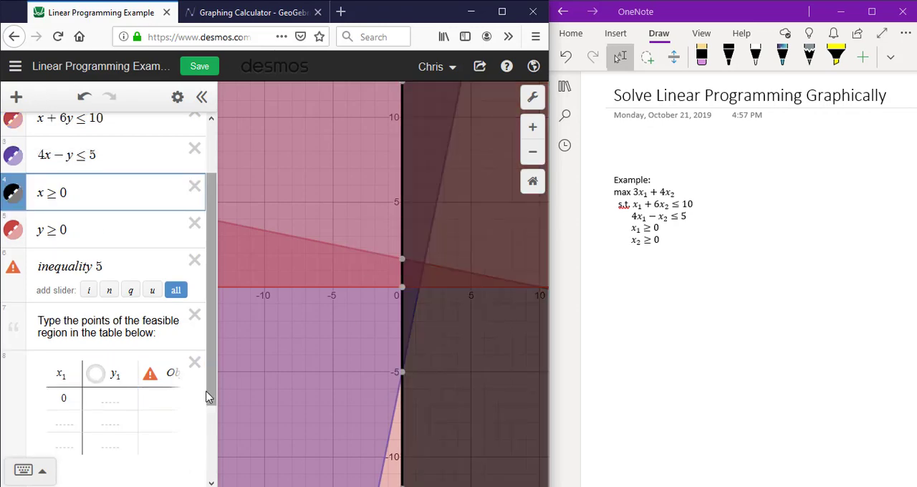
click(109, 398)
text(1.667)
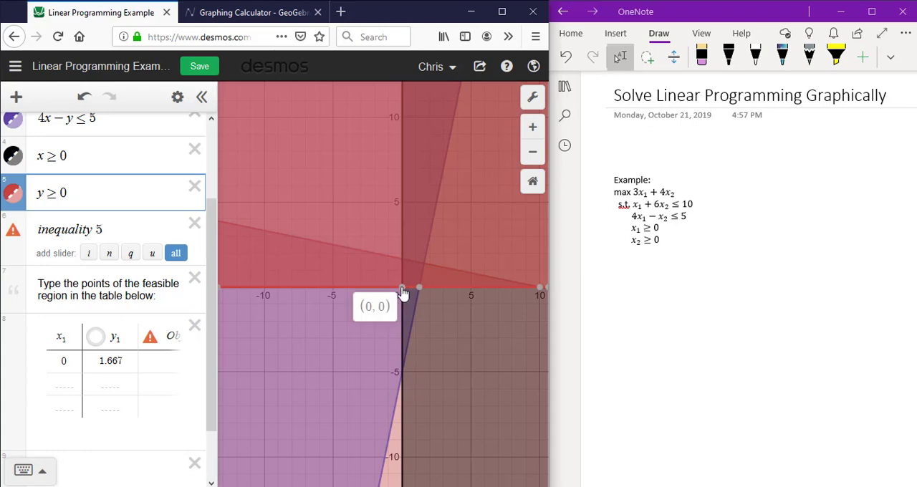
click(63, 384)
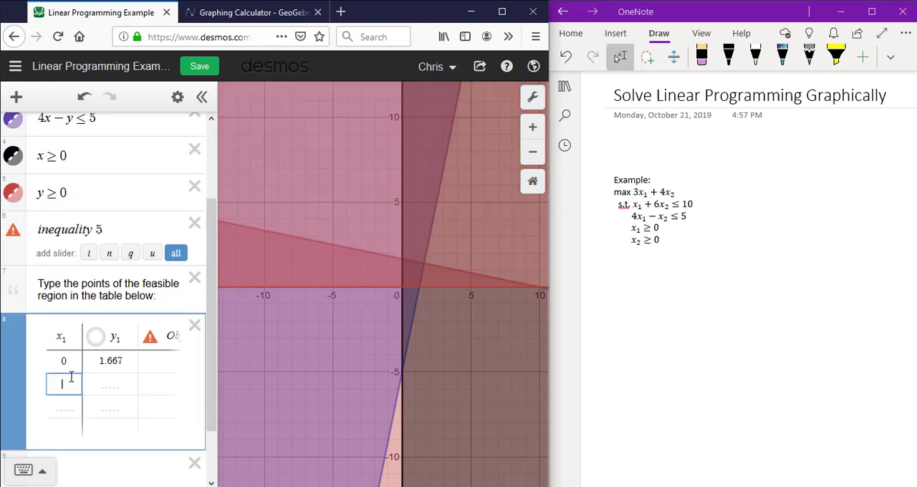
text(0)
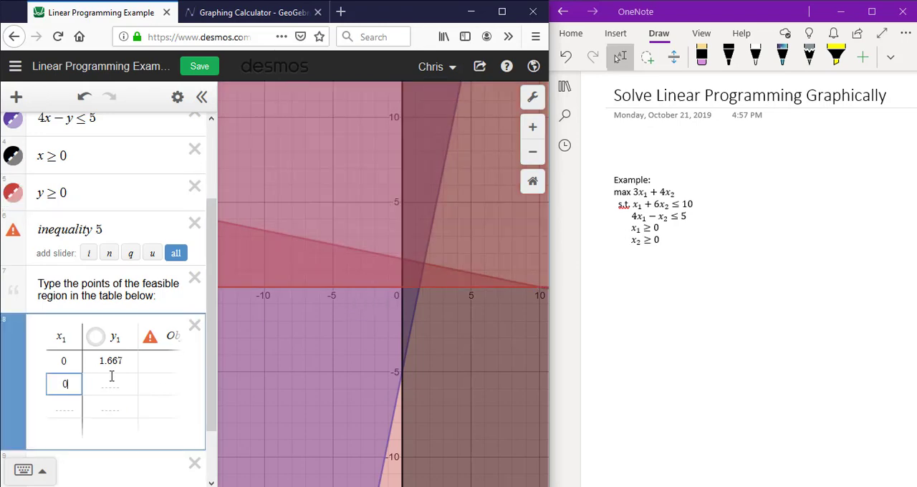
text(0)
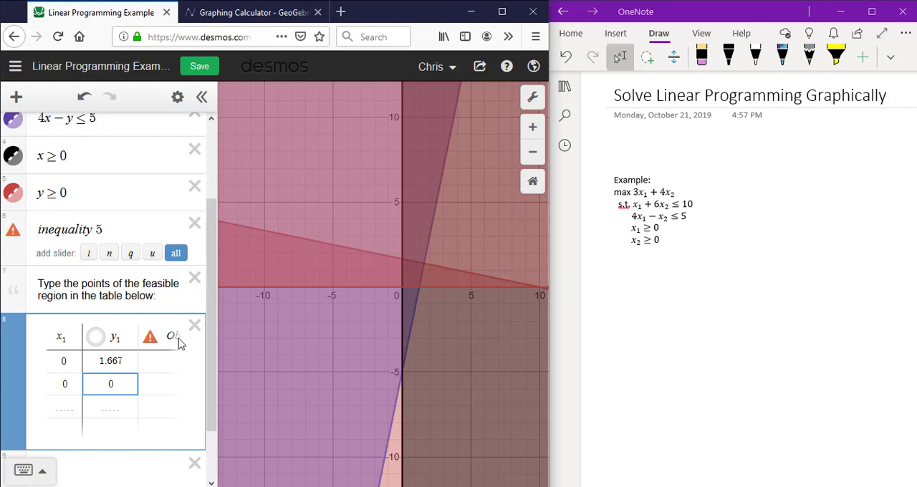
mouse_move(426, 270)
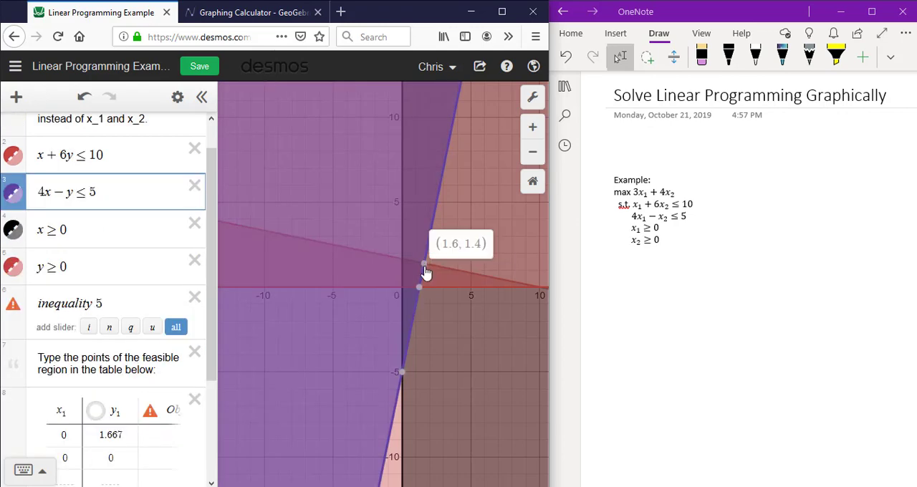
mouse_move(304, 347)
text(1.6)
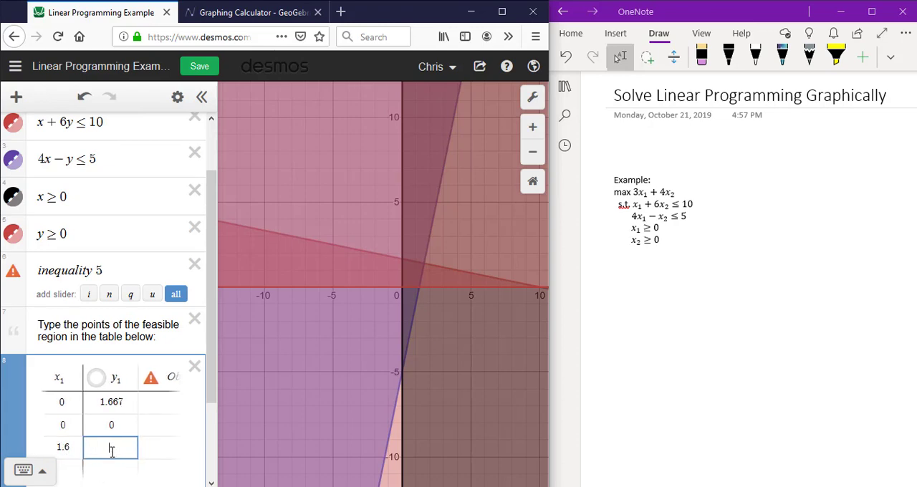
- Enter the remaining corner points (1.6, 1.4) and (1.25, 0) in the table
text(1.4)
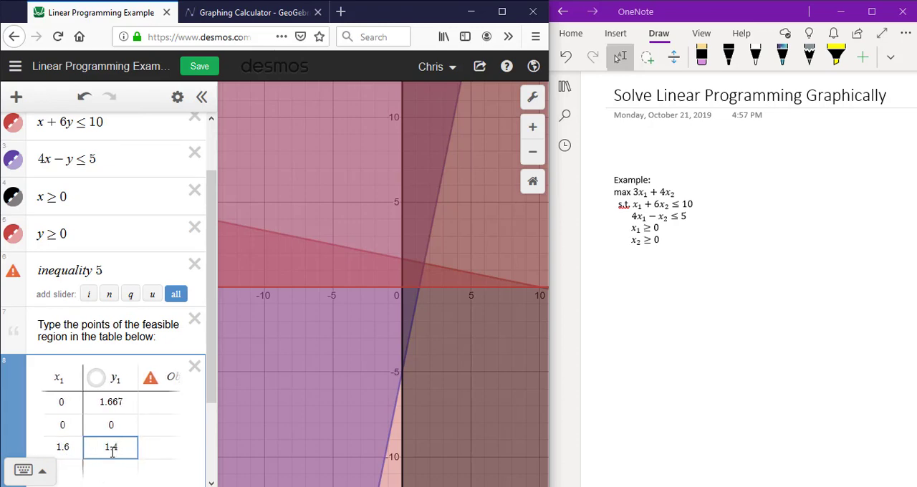
text(.)
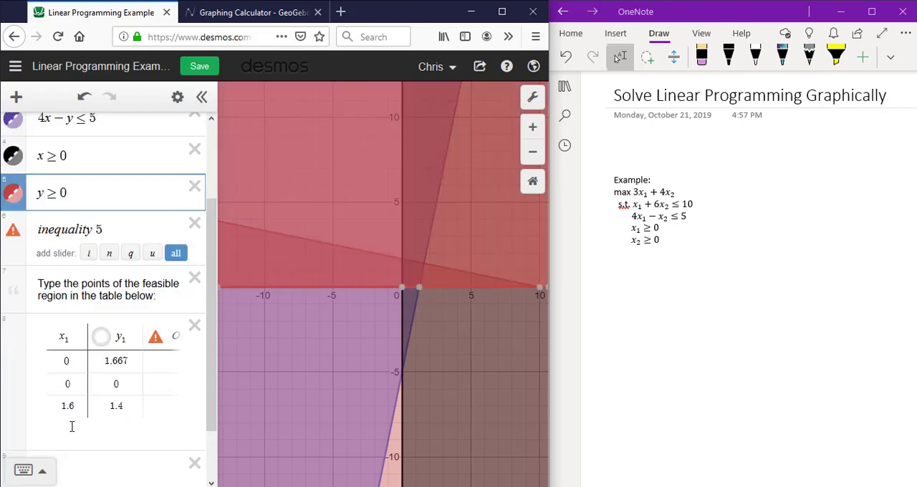
click(66, 410)
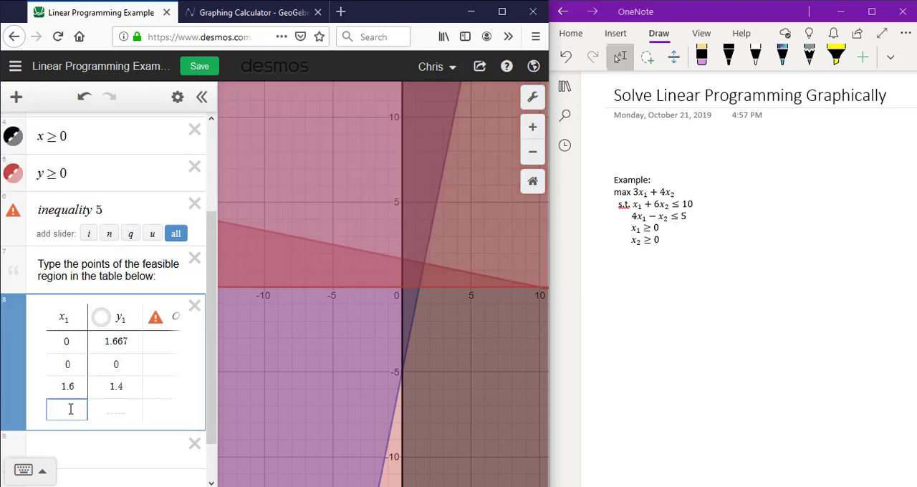
text(1.25)
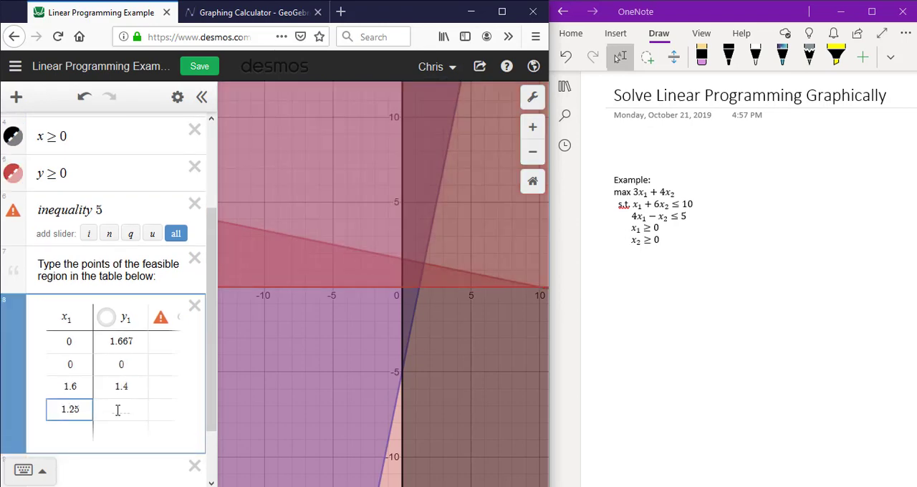
text(0)
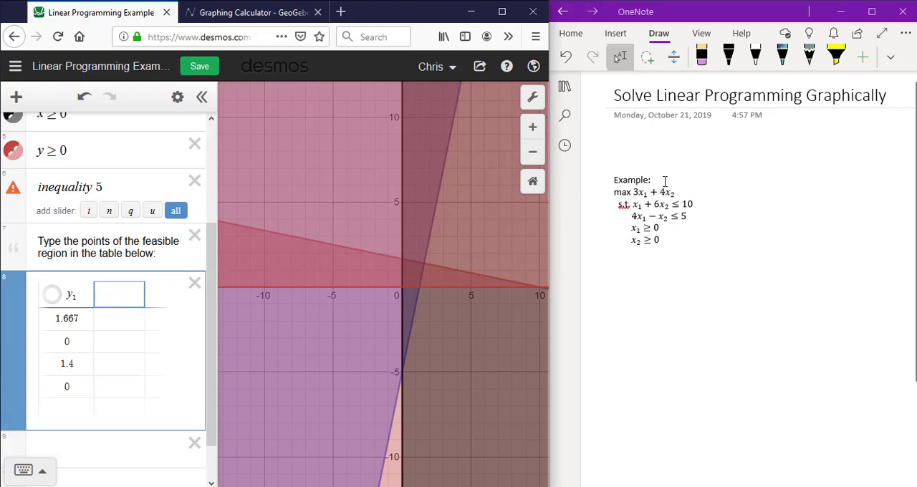
- Add an objective column 3x₁ + 4y₁ evaluating to 6.668, 0, 10.4 and 3.75
text(3x)
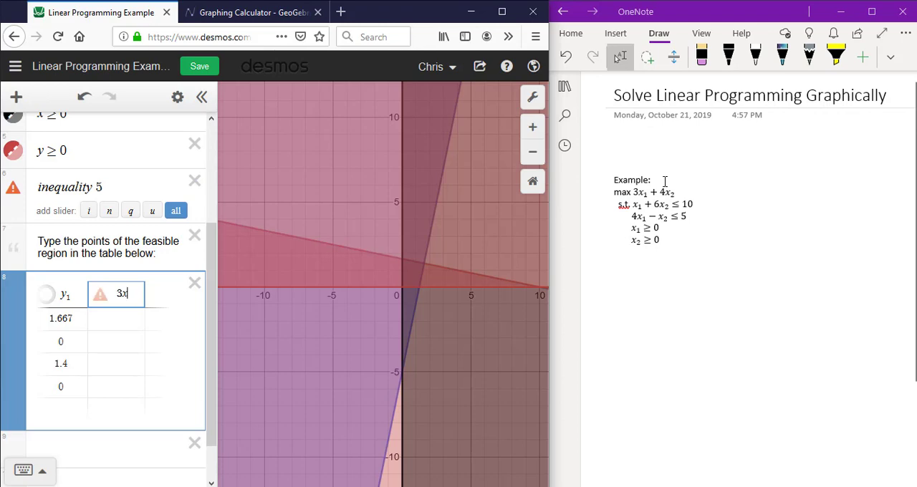
text(+ 4)
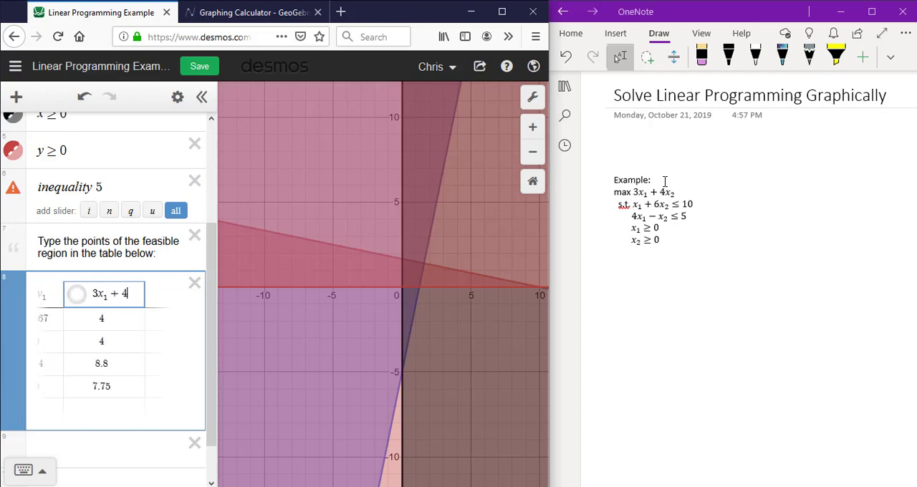
text(y1)
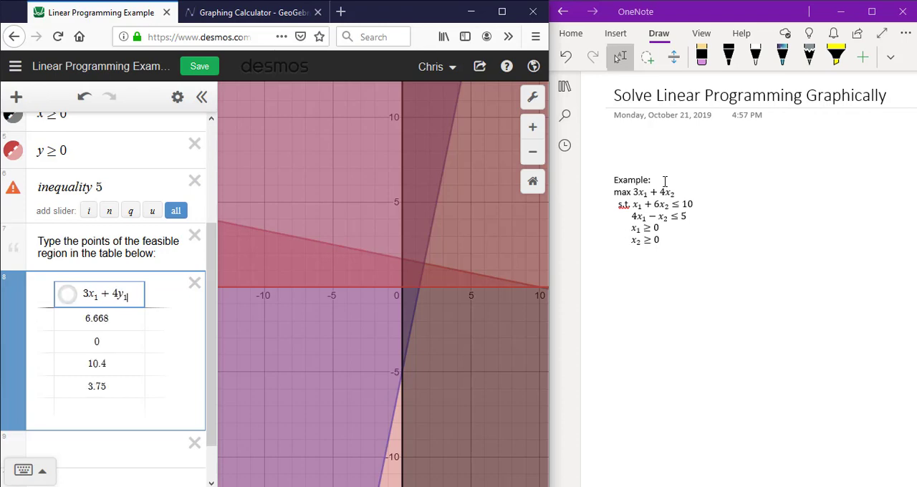
mouse_move(682, 50)
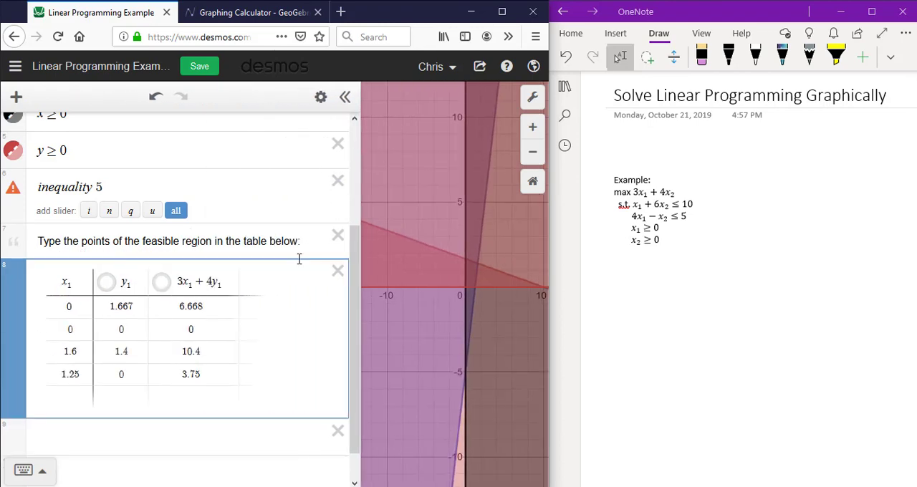
mouse_move(226, 372)
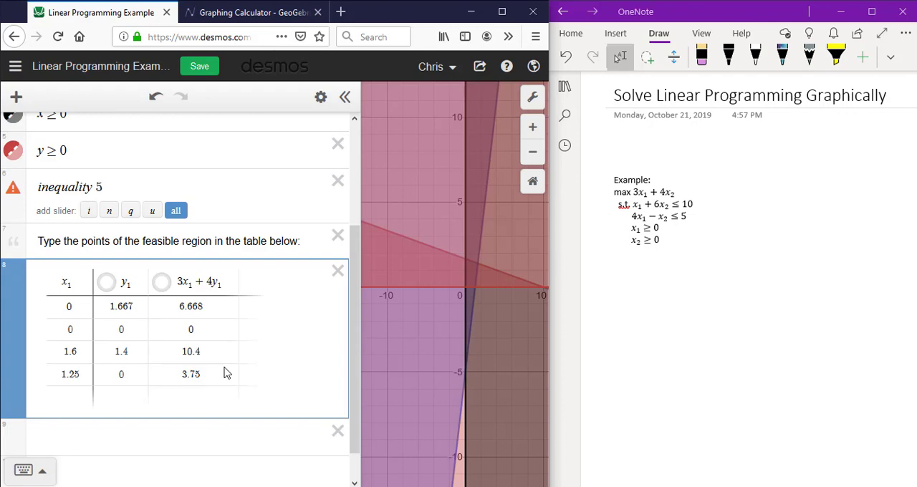
mouse_move(177, 400)
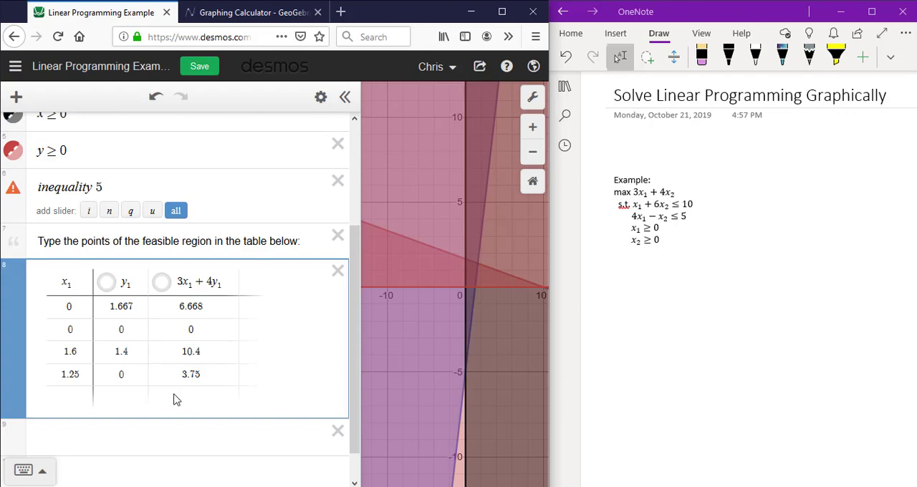
mouse_move(172, 410)
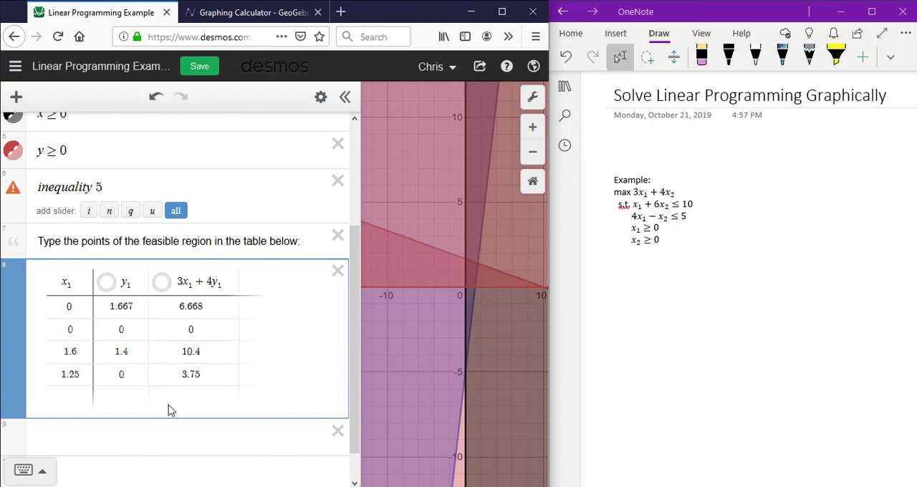
mouse_move(179, 465)
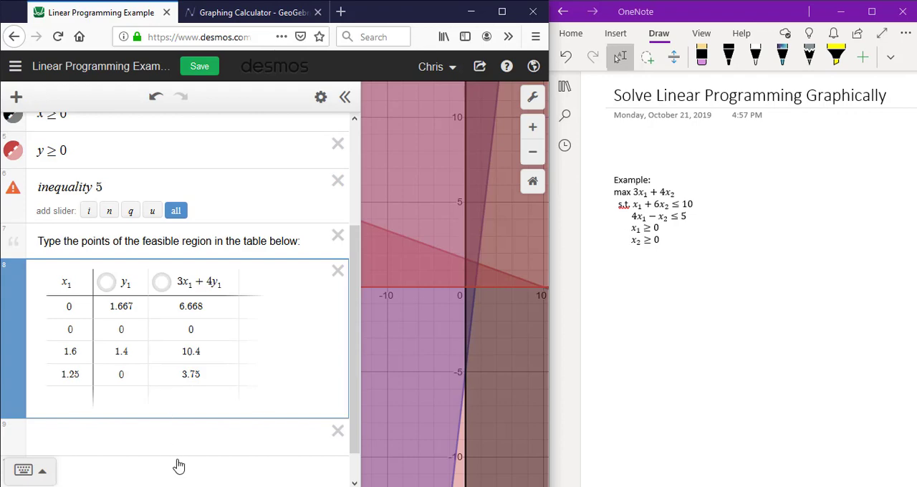
mouse_move(198, 352)
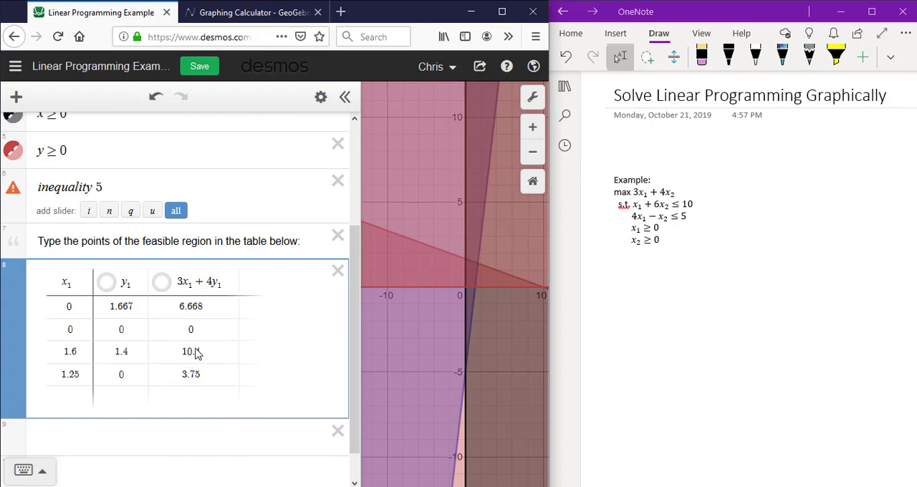